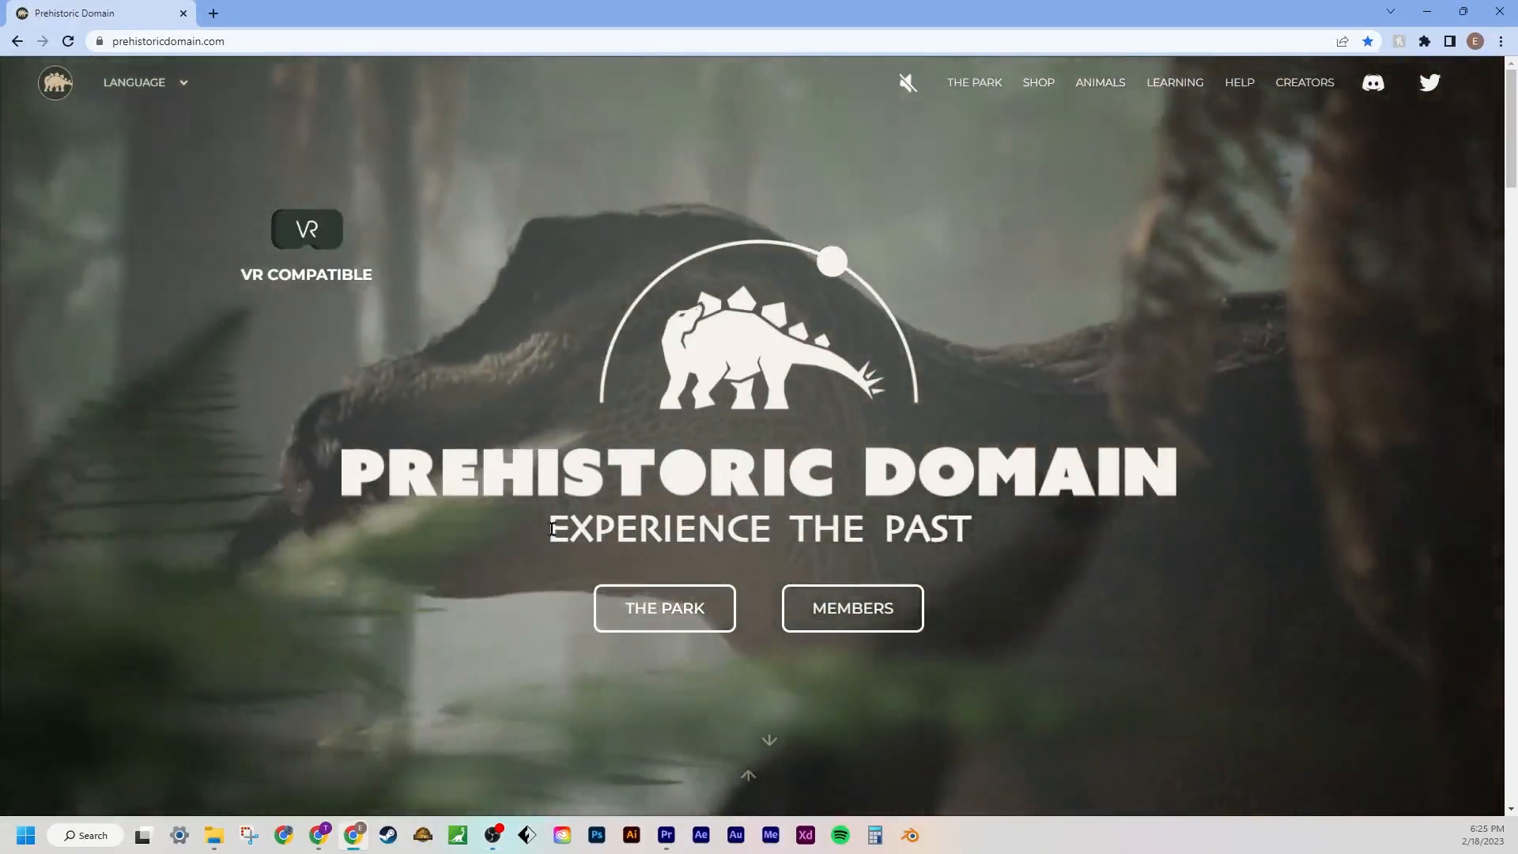
- Open the park map from the Prehistoric Domain homepage via THE PARK
click(664, 608)
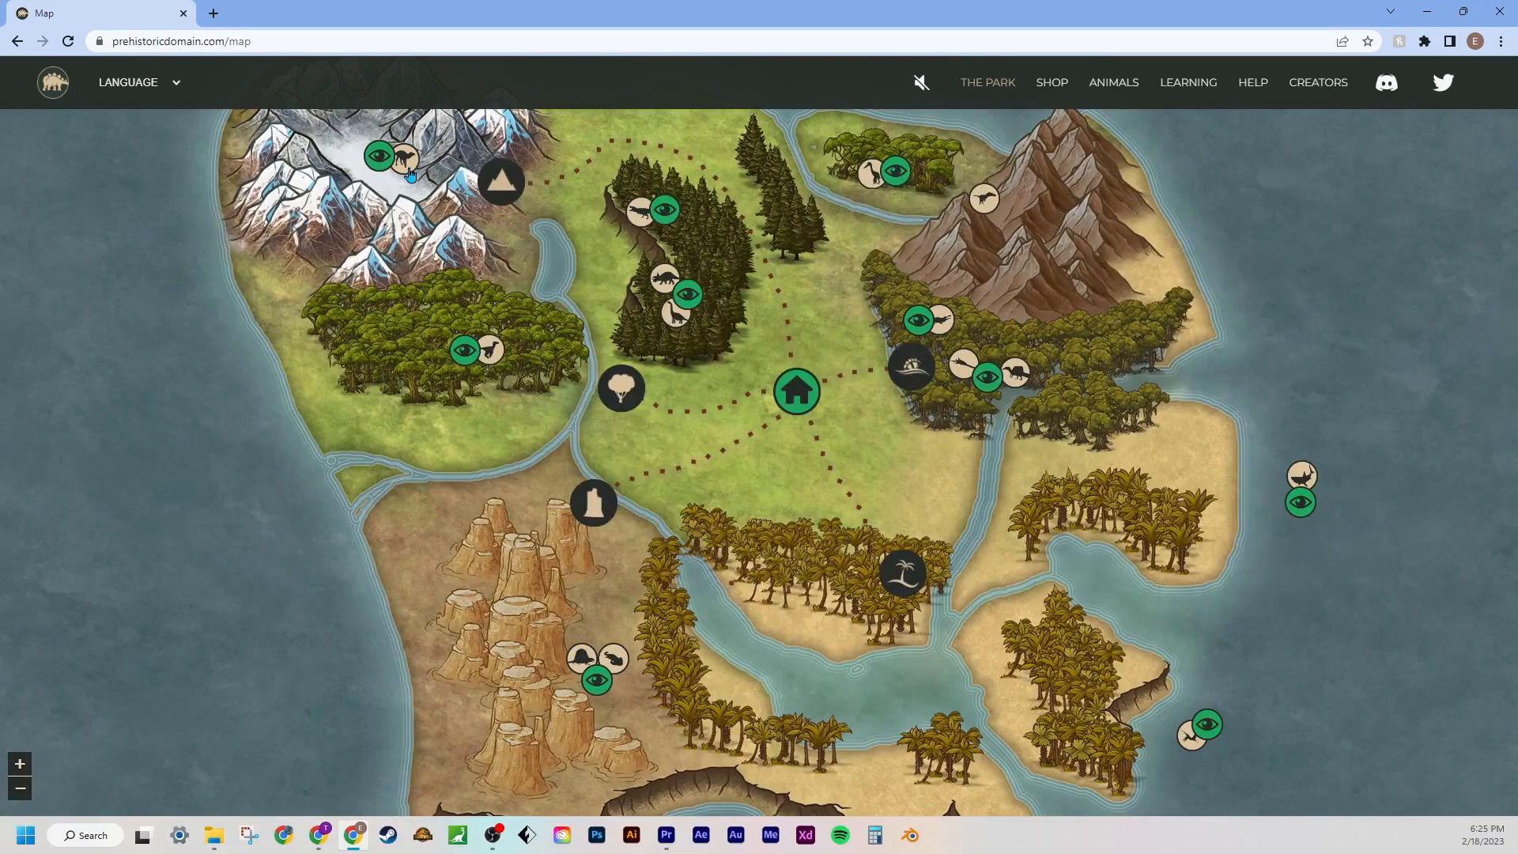
mouse_move(585, 693)
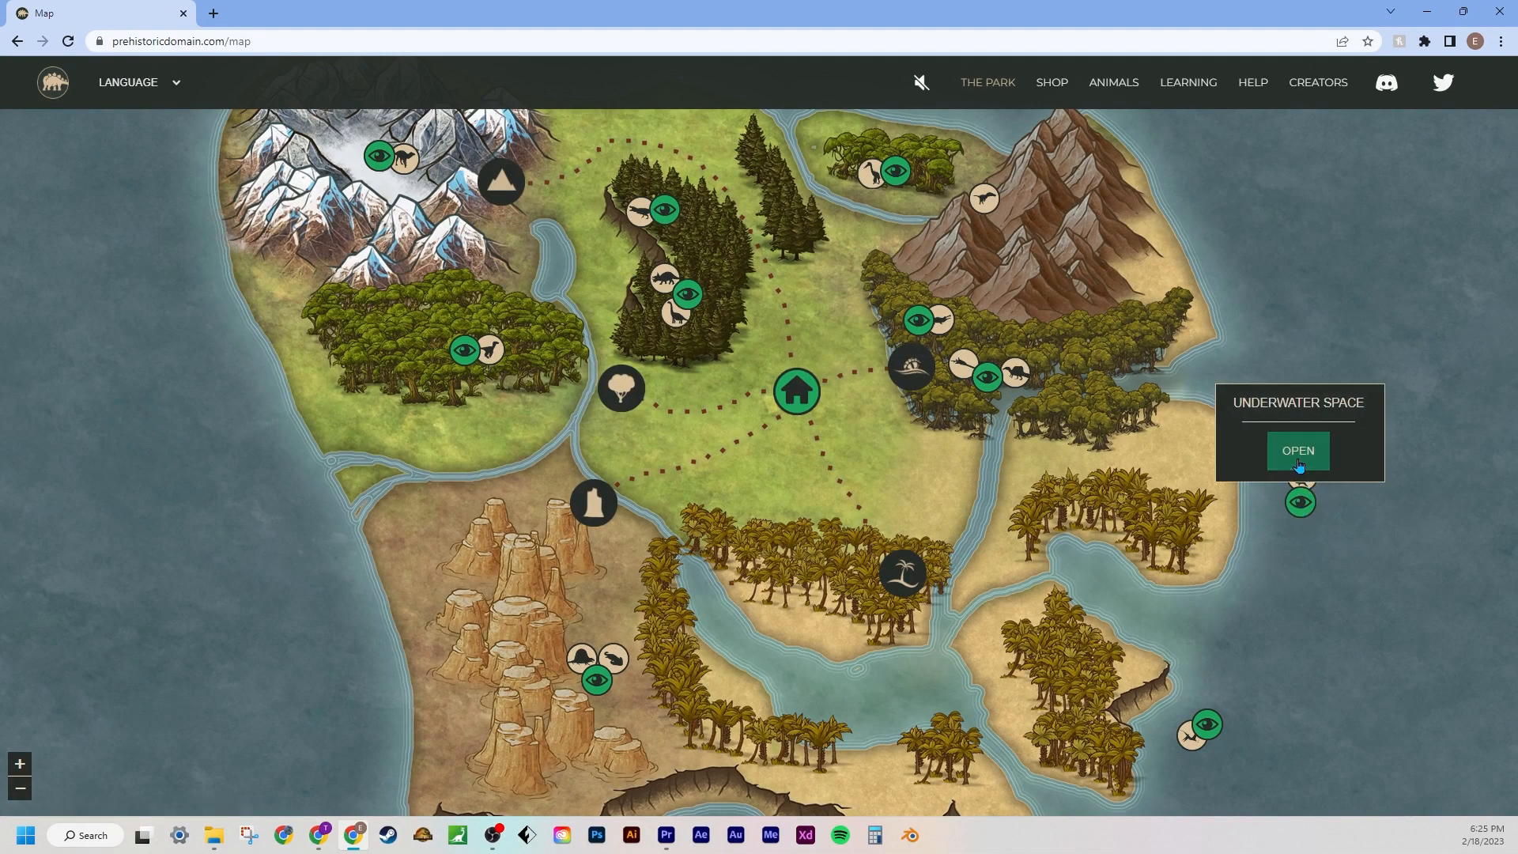
- Open the Megalodon Viewing Gallery from the Underwater Space popup
click(1297, 451)
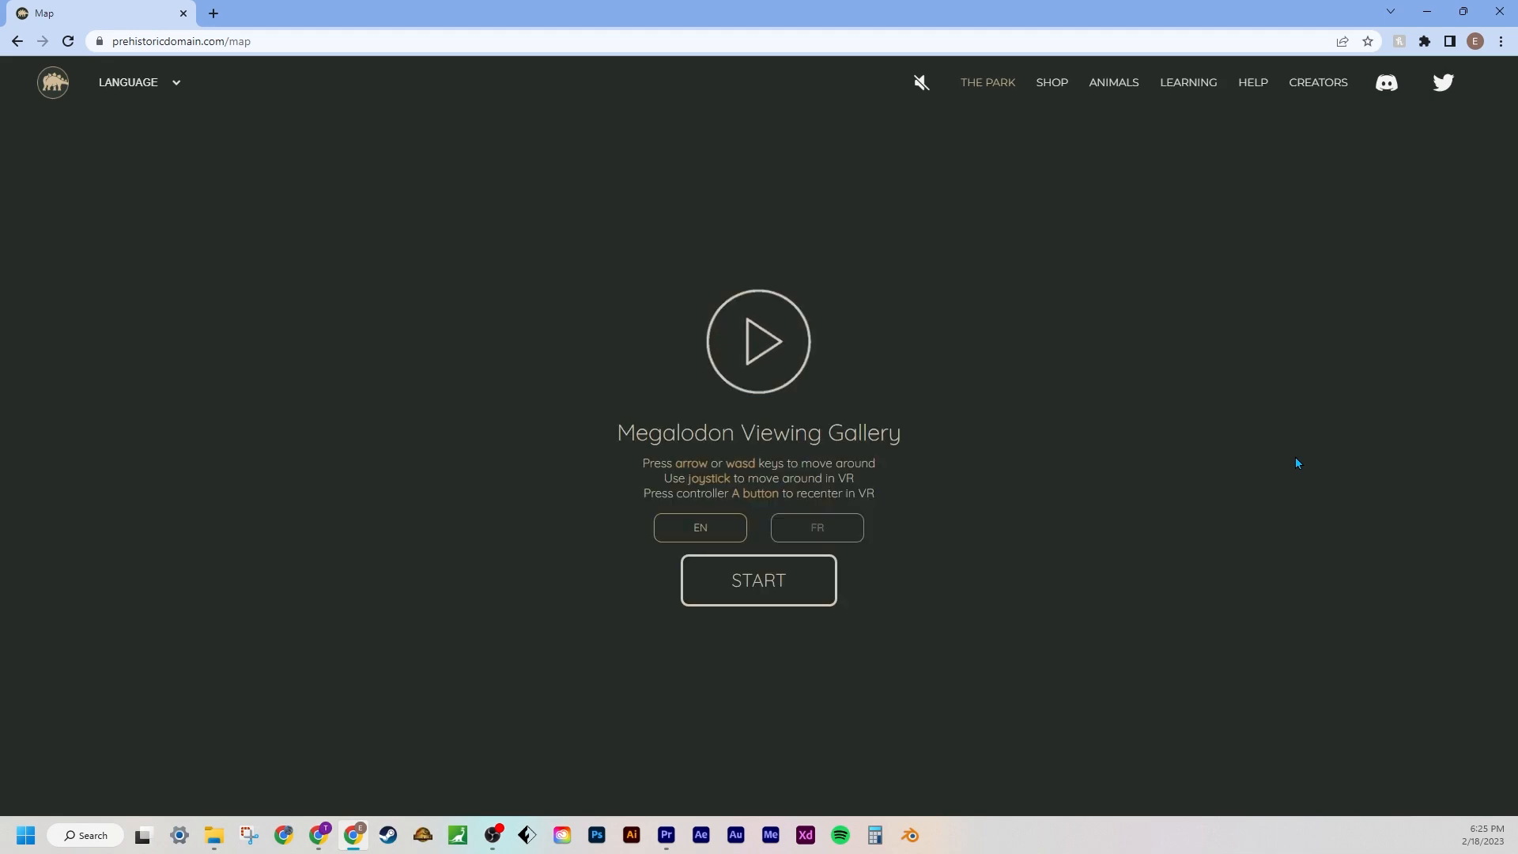
- Start the Megalodon Viewing Gallery and let the 3D underwater scene load
click(758, 580)
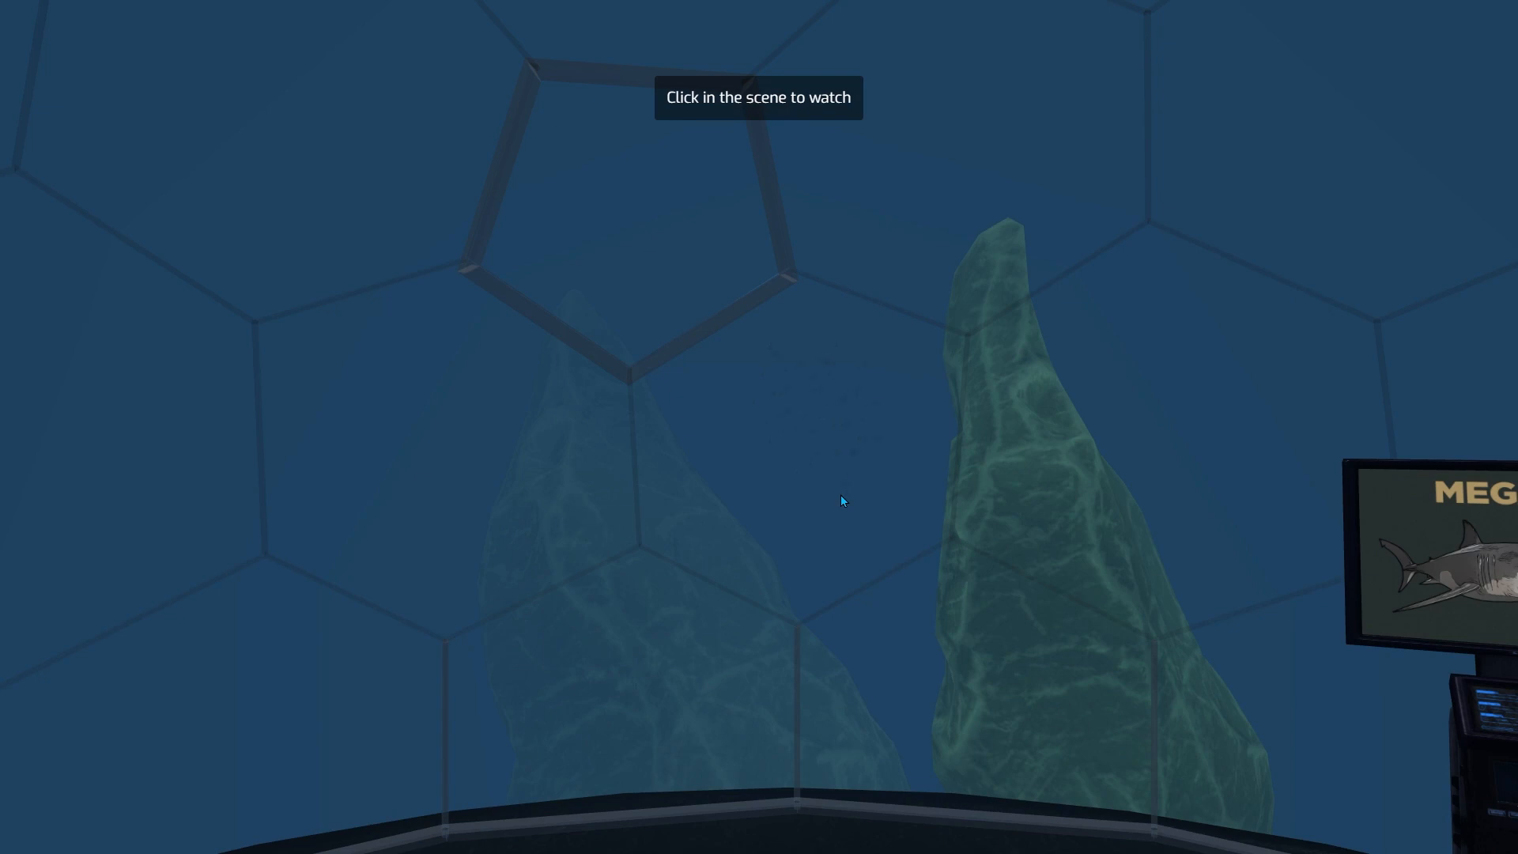
mouse_move(1282, 583)
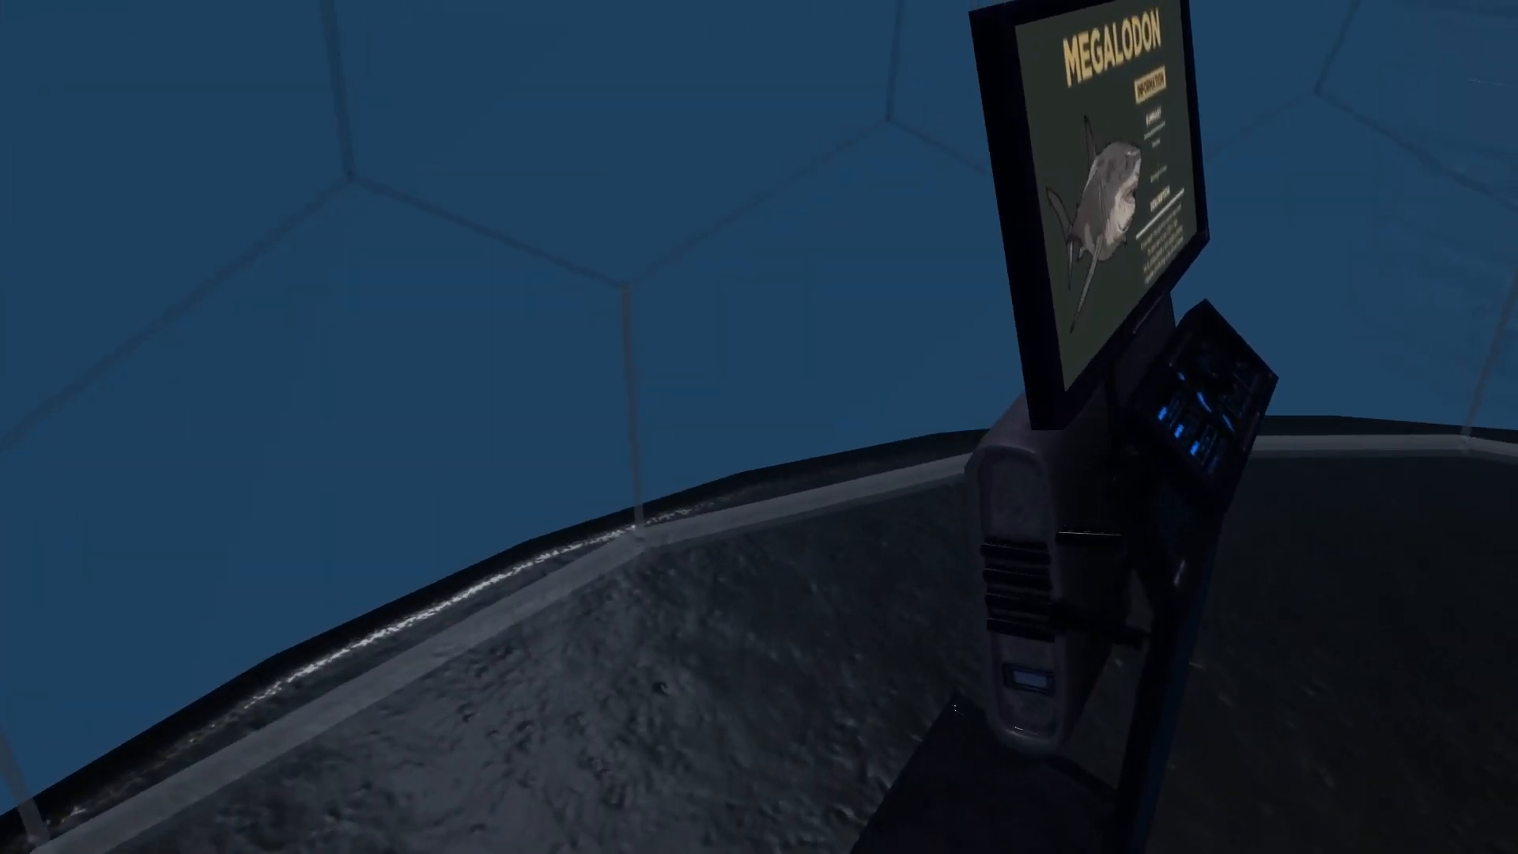
mouse_move(759, 427)
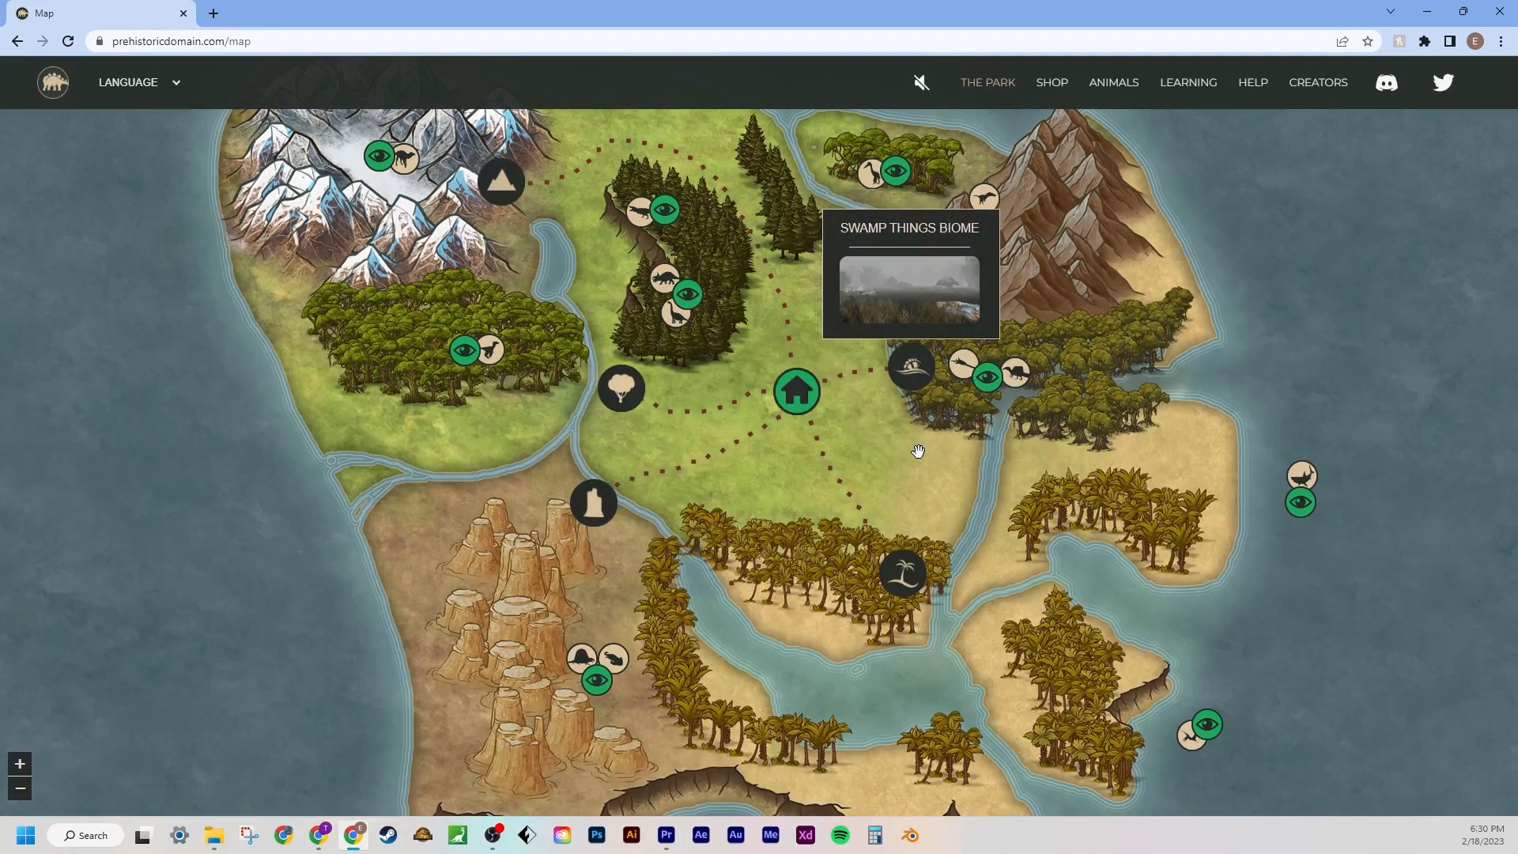
mouse_move(963, 375)
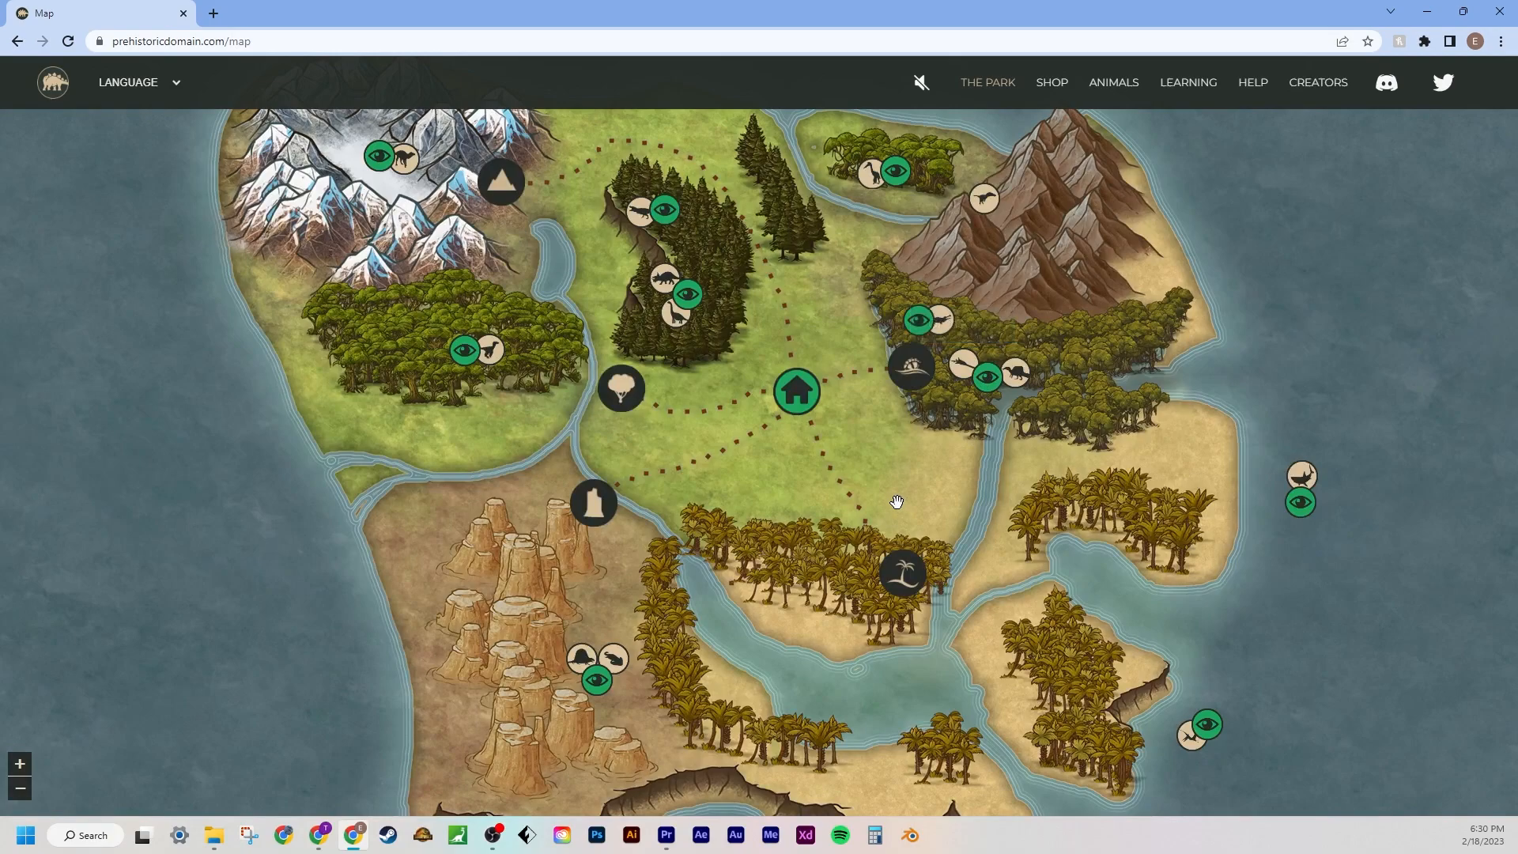
mouse_move(954, 405)
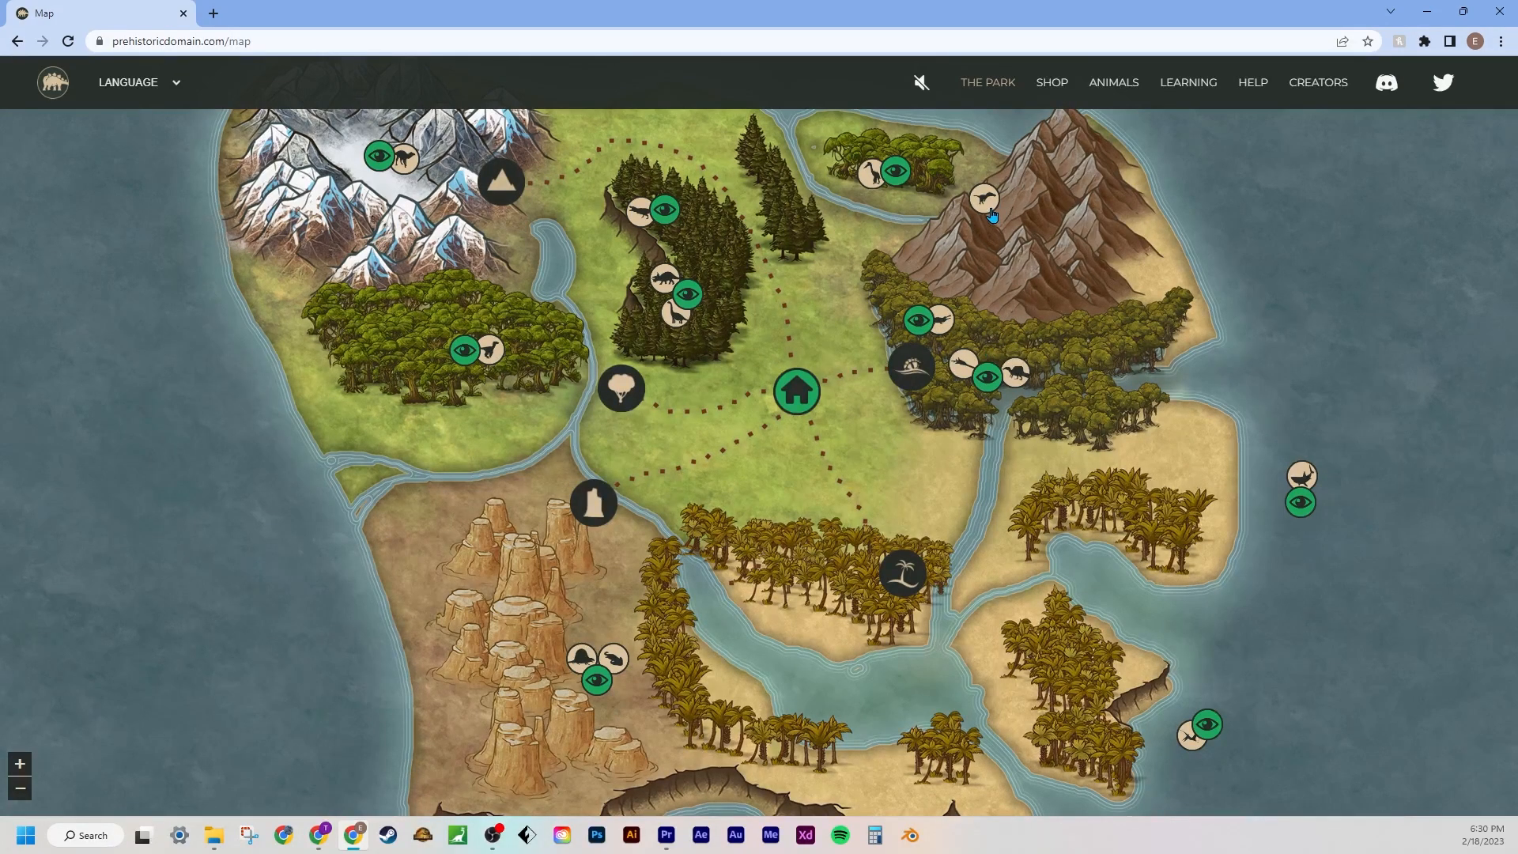
mouse_move(898, 503)
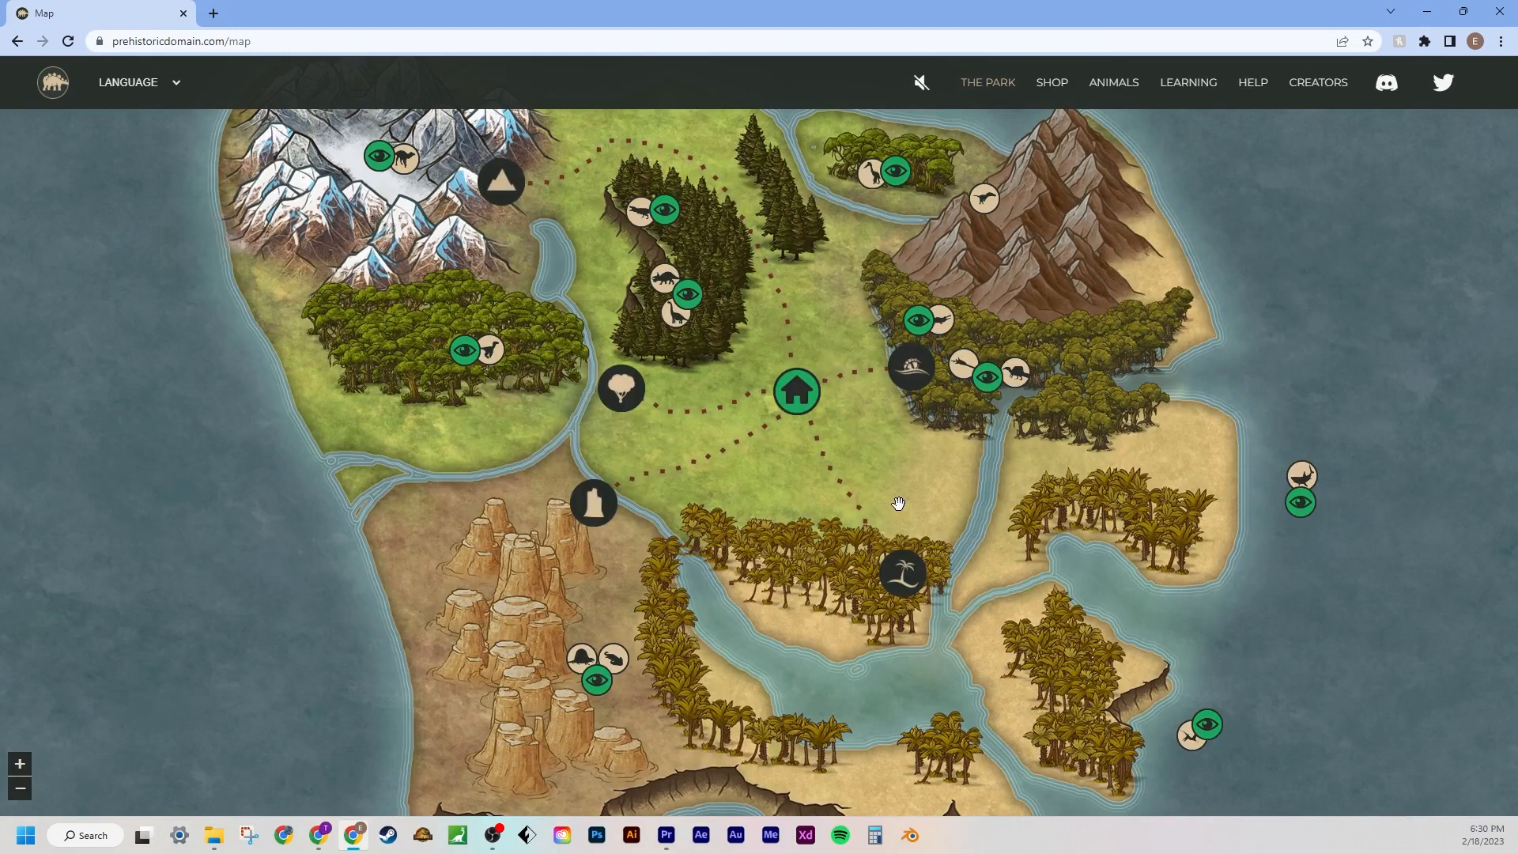
mouse_move(1015, 381)
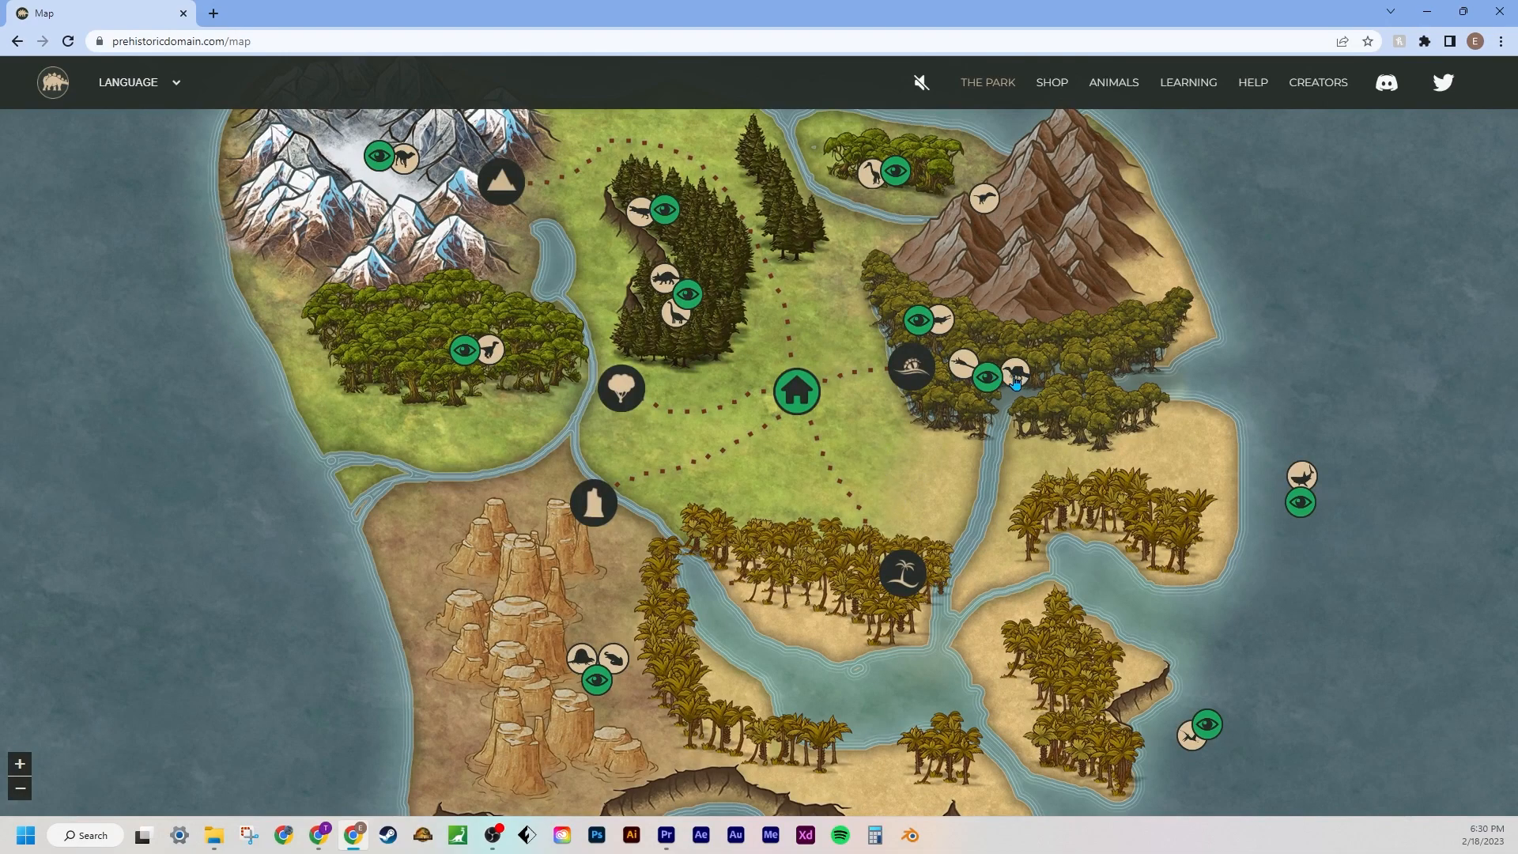
mouse_move(1043, 395)
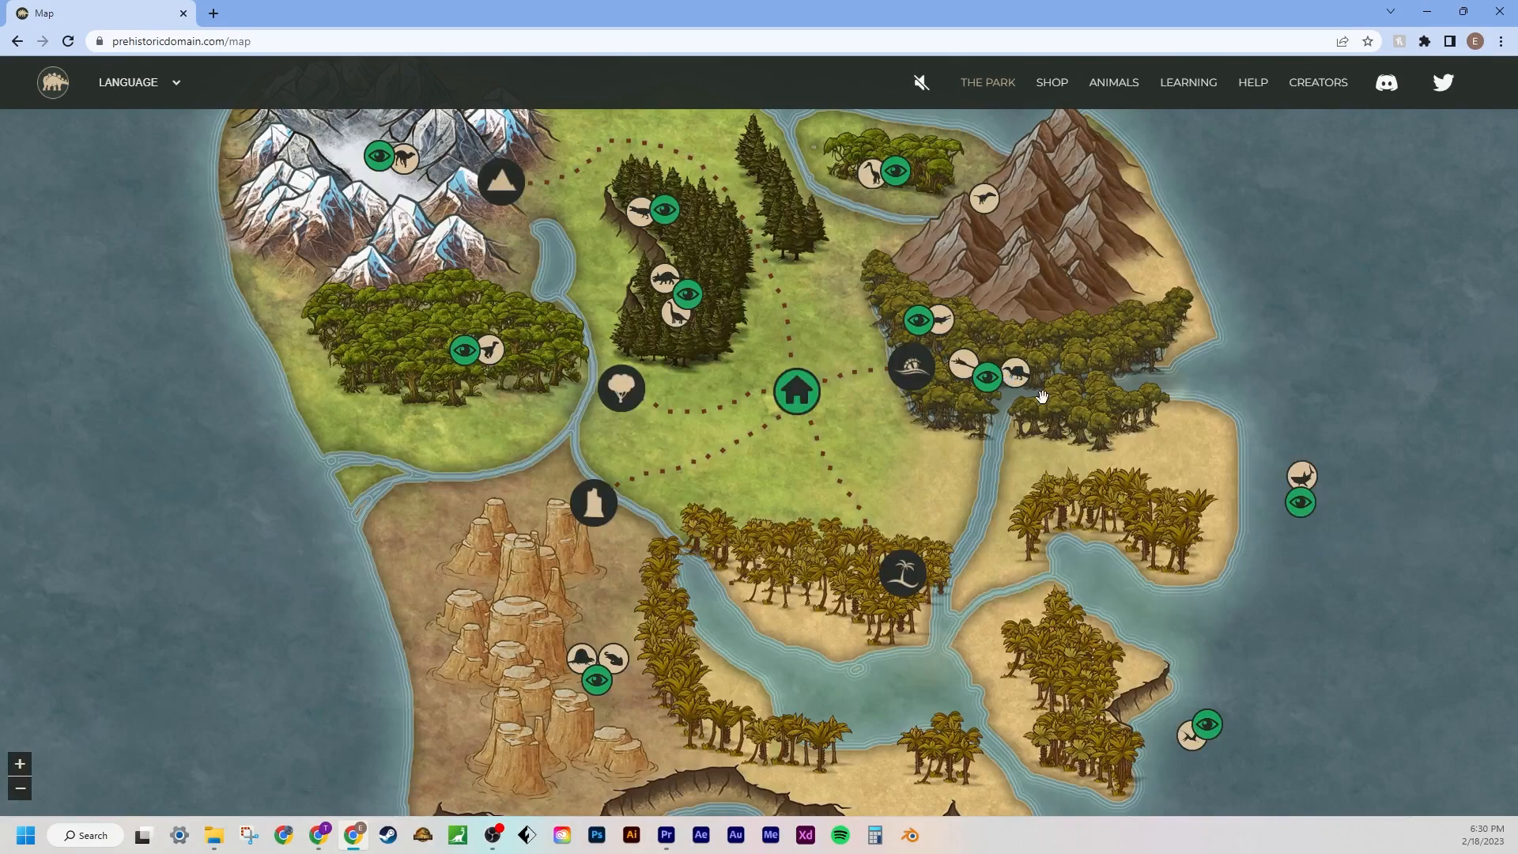
mouse_move(1269, 474)
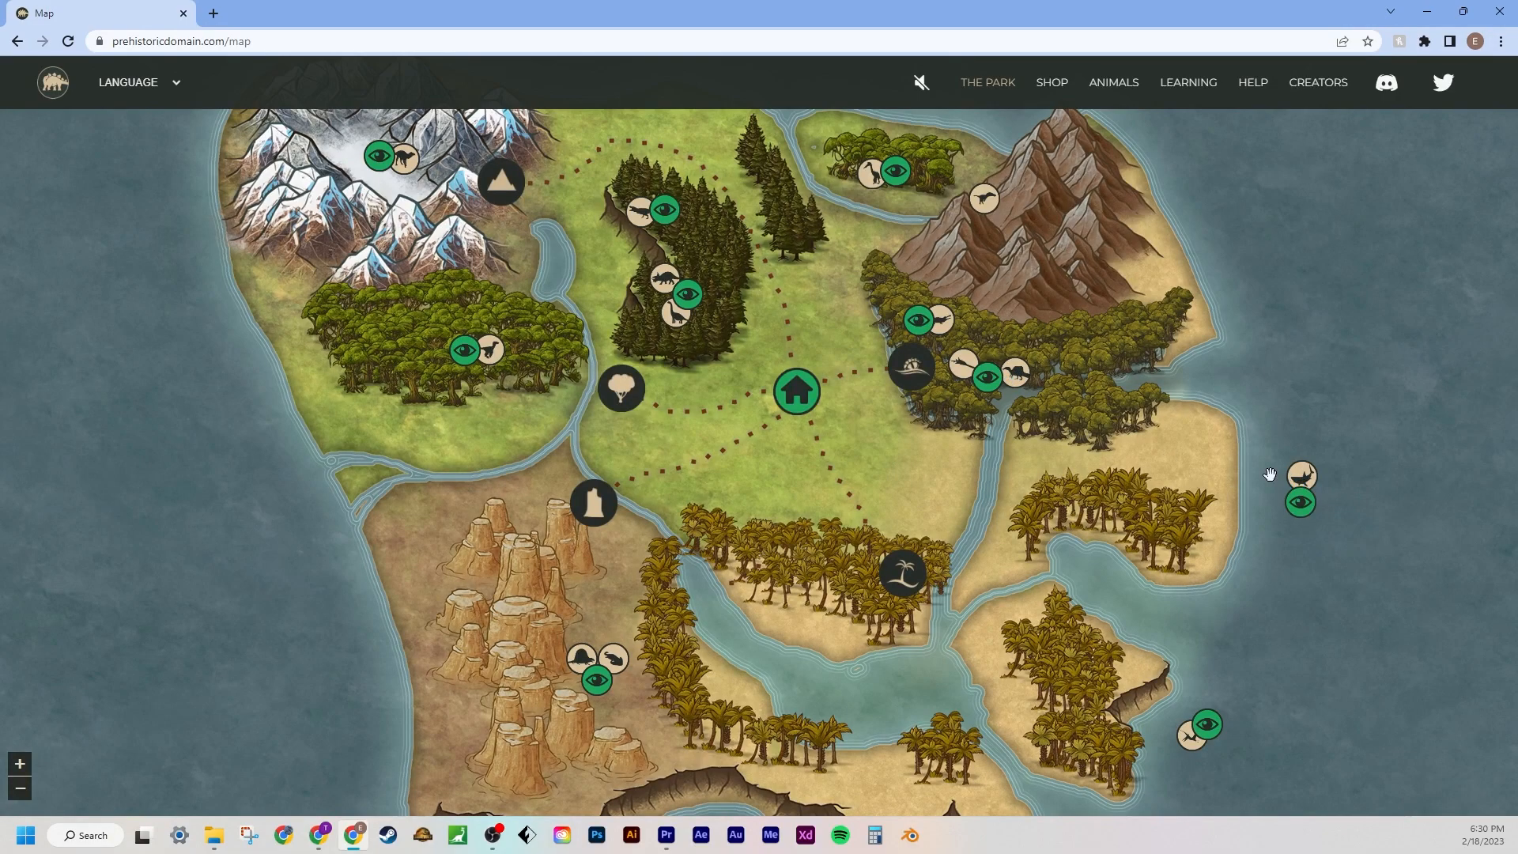
mouse_move(1081, 506)
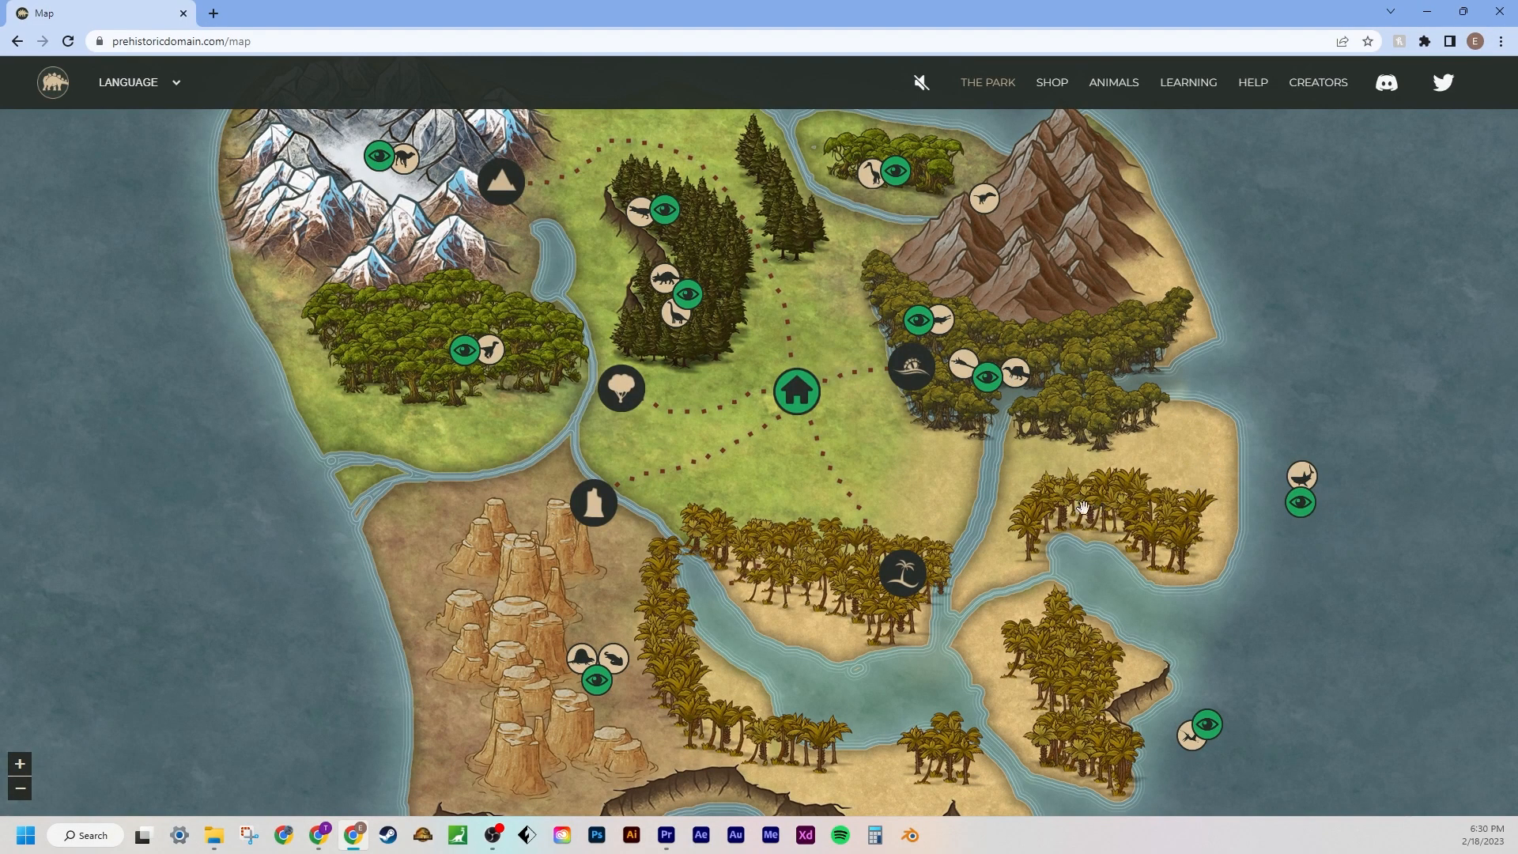